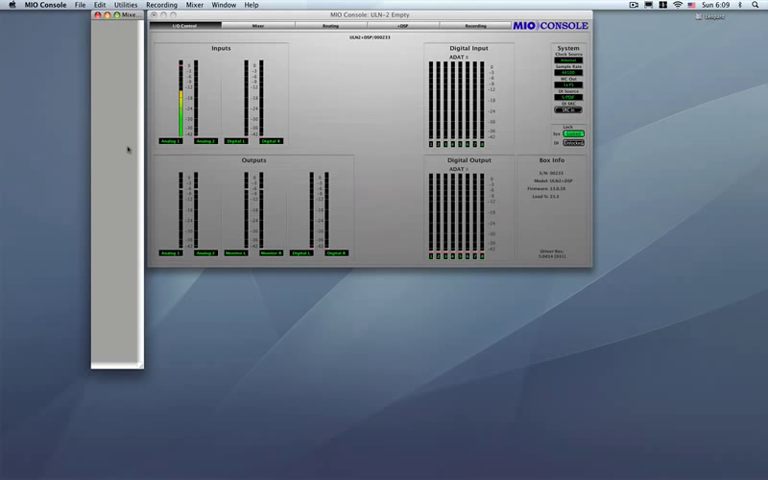
# Open the File menu listing the document commands
pyautogui.click(65, 5)
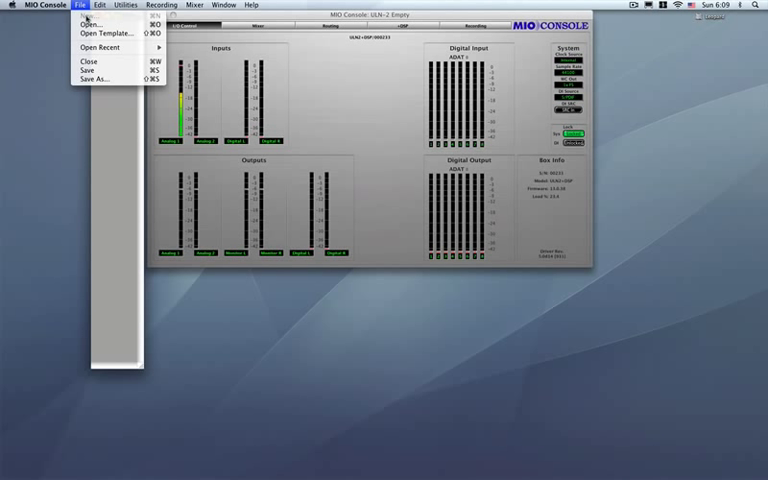
# Bring up the template chooser and select the ULN-2 Basic Setup template
pyautogui.click(103, 33)
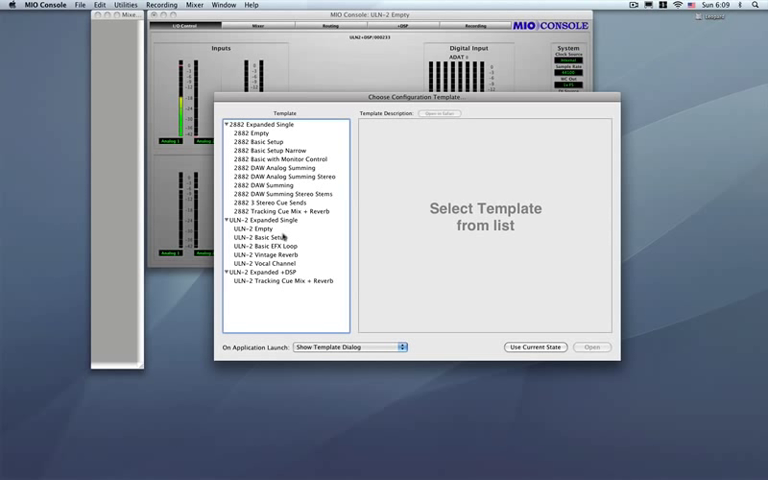
pyautogui.moveTo(278, 236)
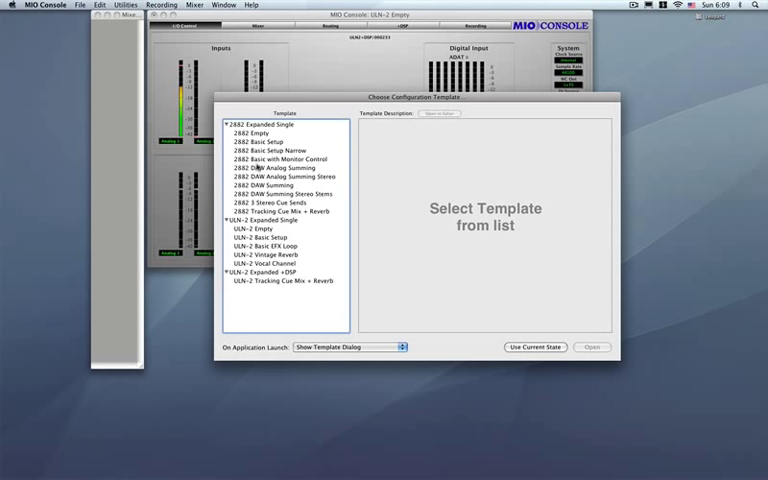
pyautogui.click(270, 236)
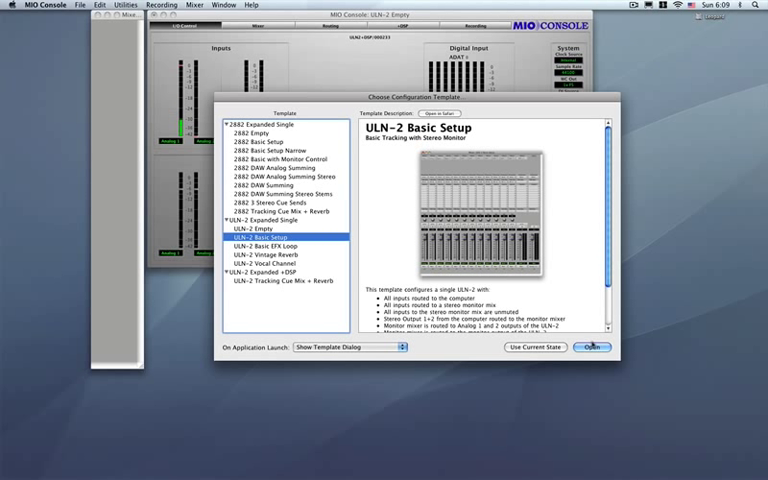
# Load the ULN-2 Basic Setup template into the console
pyautogui.click(593, 347)
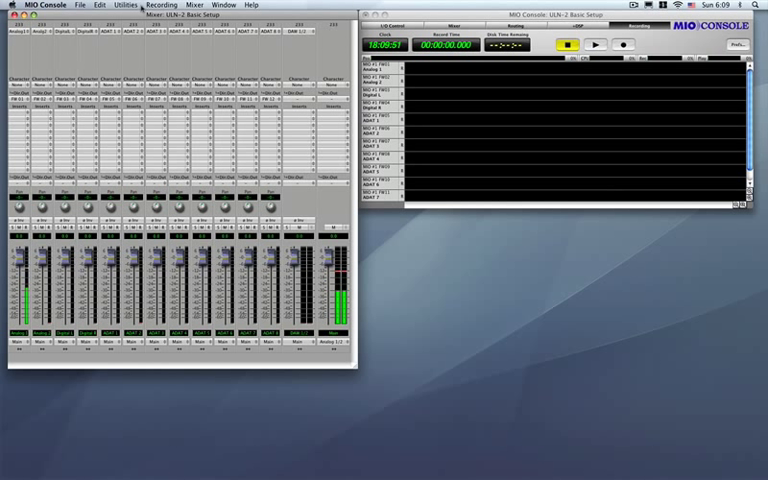
# Clear the existing mixer configuration, leaving an empty mixer ready for rebuilding
pyautogui.click(195, 4)
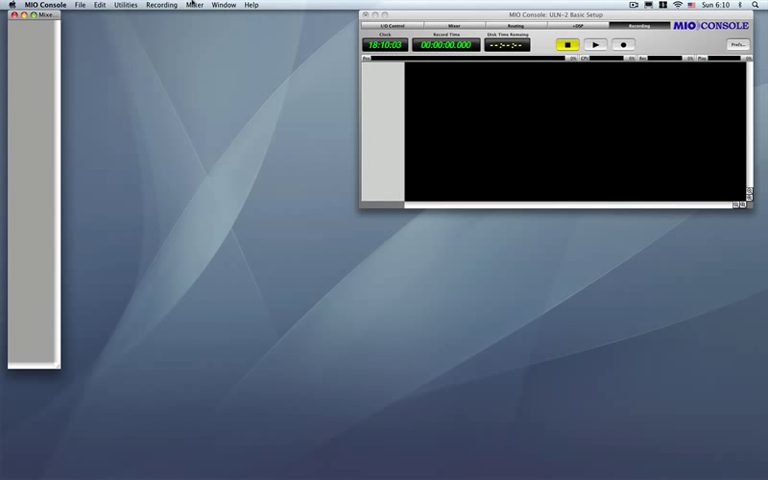
pyautogui.click(195, 5)
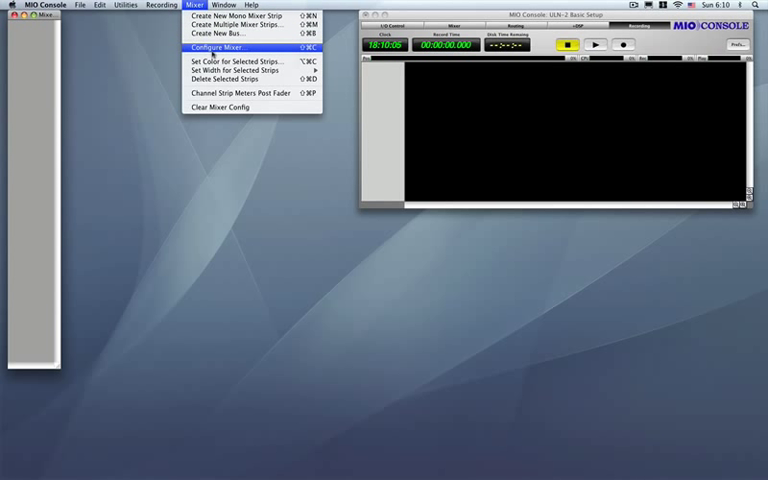
# Add a new stereo master bus, Bus 1, in the mixer configuration sheet
pyautogui.click(223, 47)
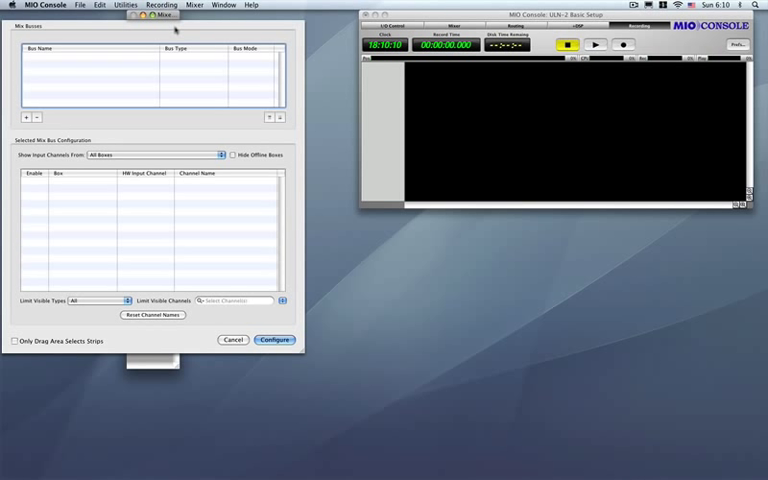
pyautogui.moveTo(108, 79)
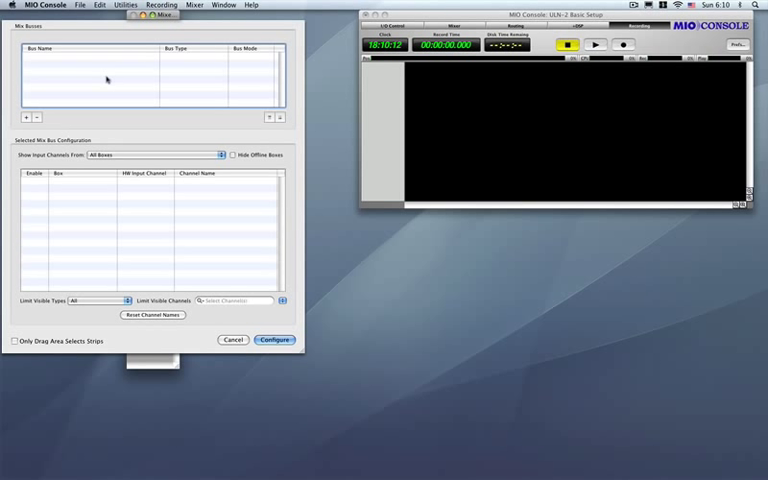
pyautogui.click(25, 117)
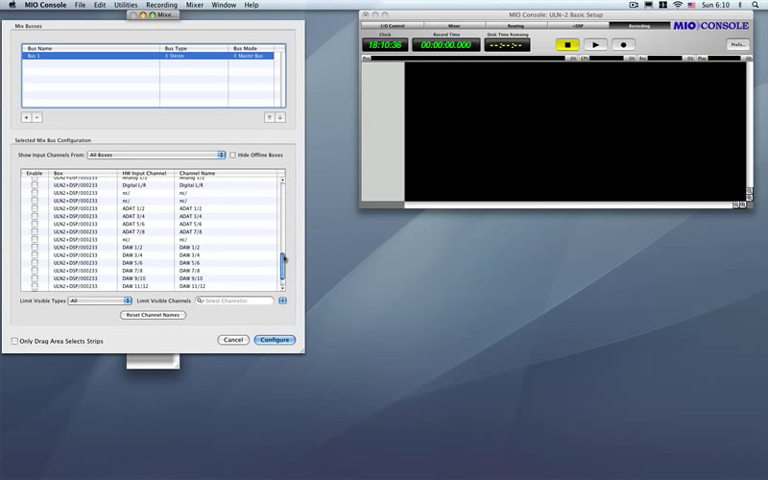
pyautogui.scroll(-3)
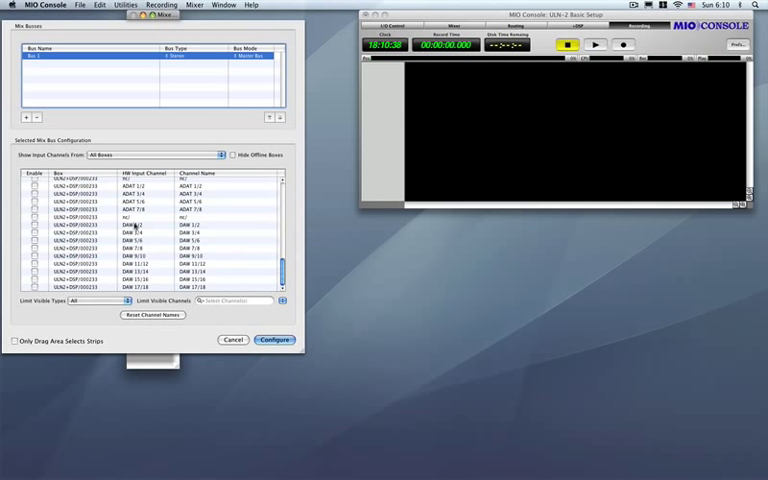